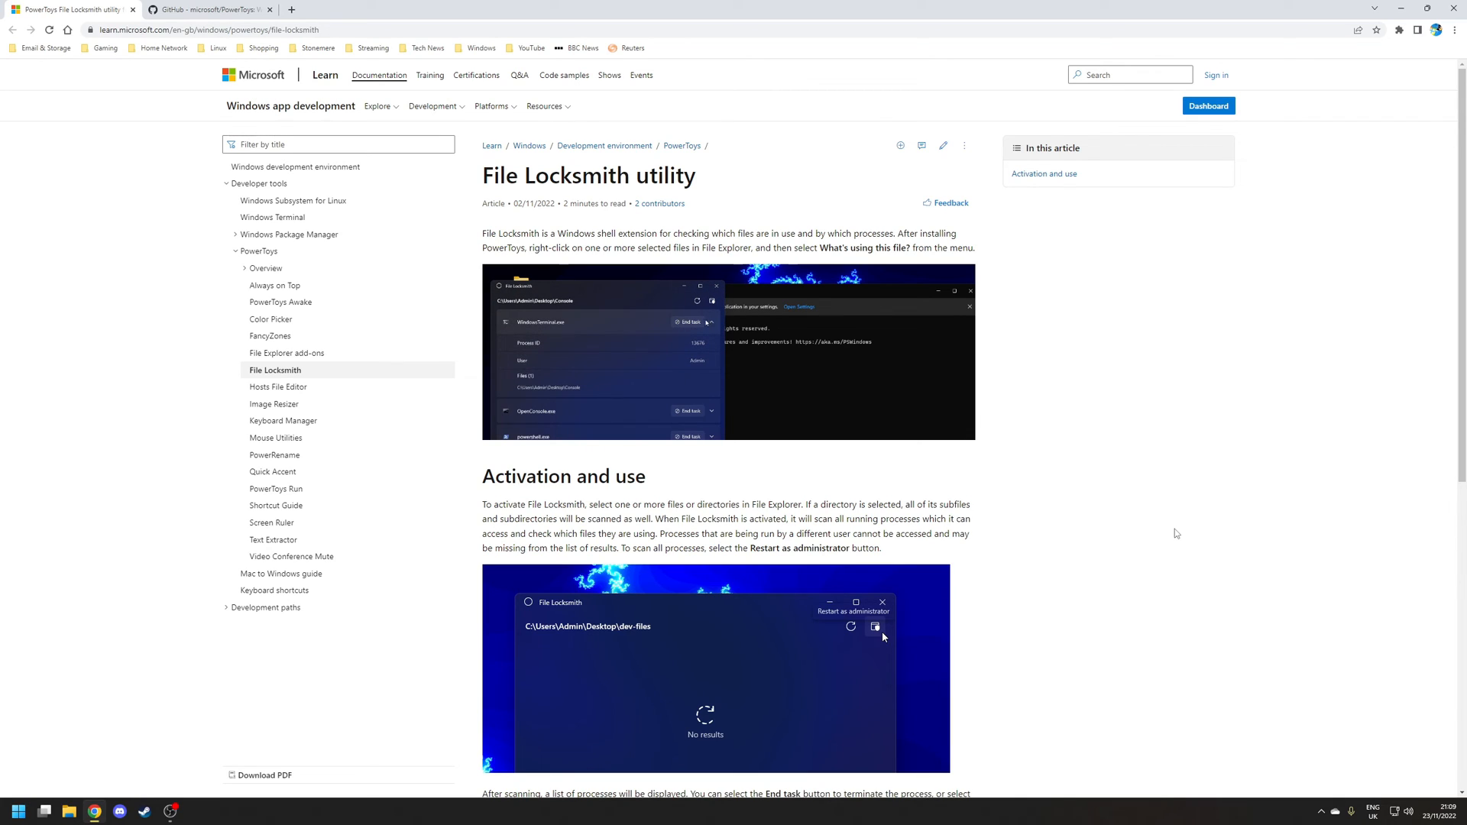
Go to the PowerToys GitHub page and download the x64 installer
click(214, 10)
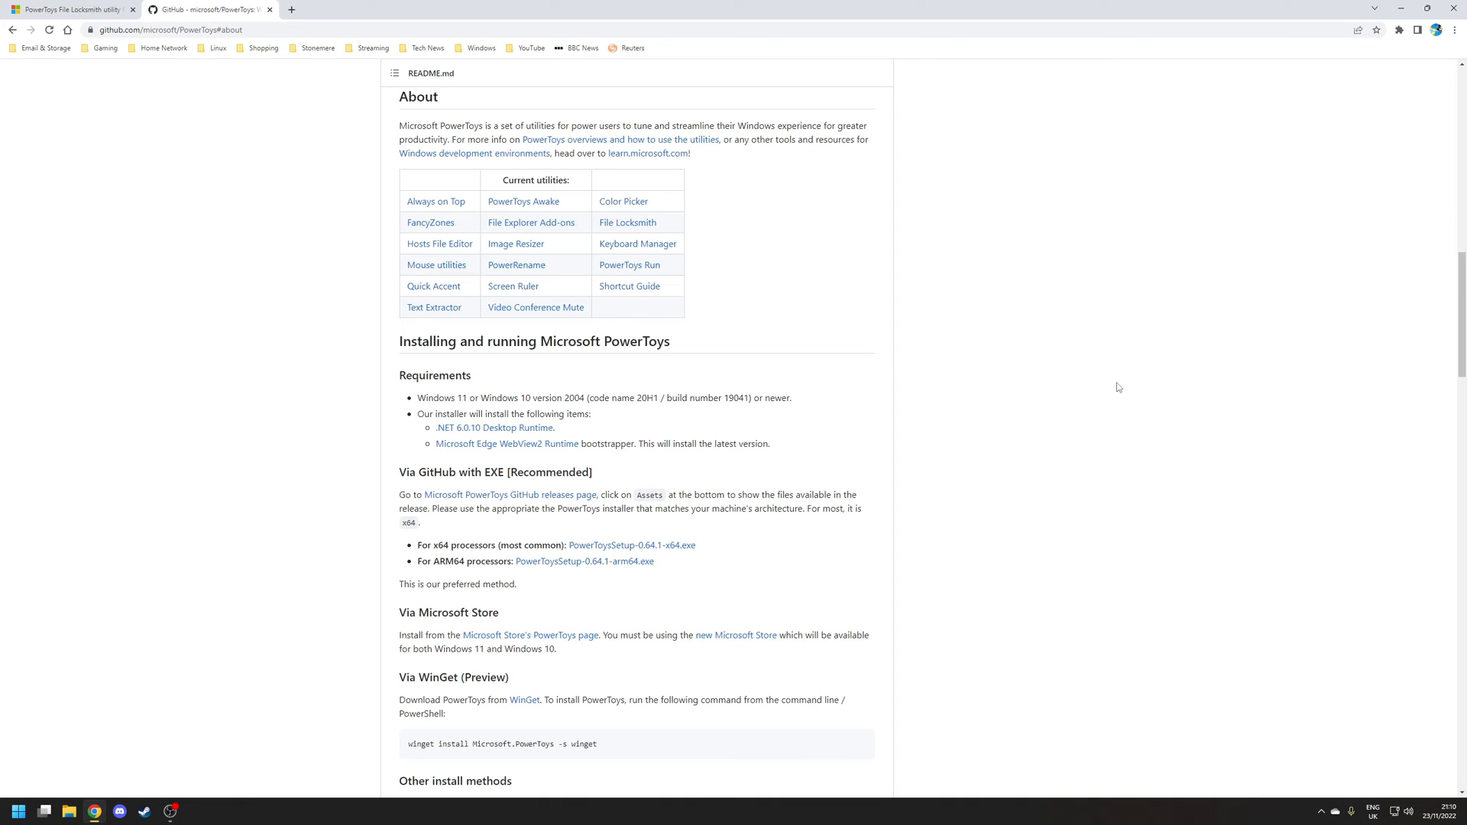
mouse_move(411, 470)
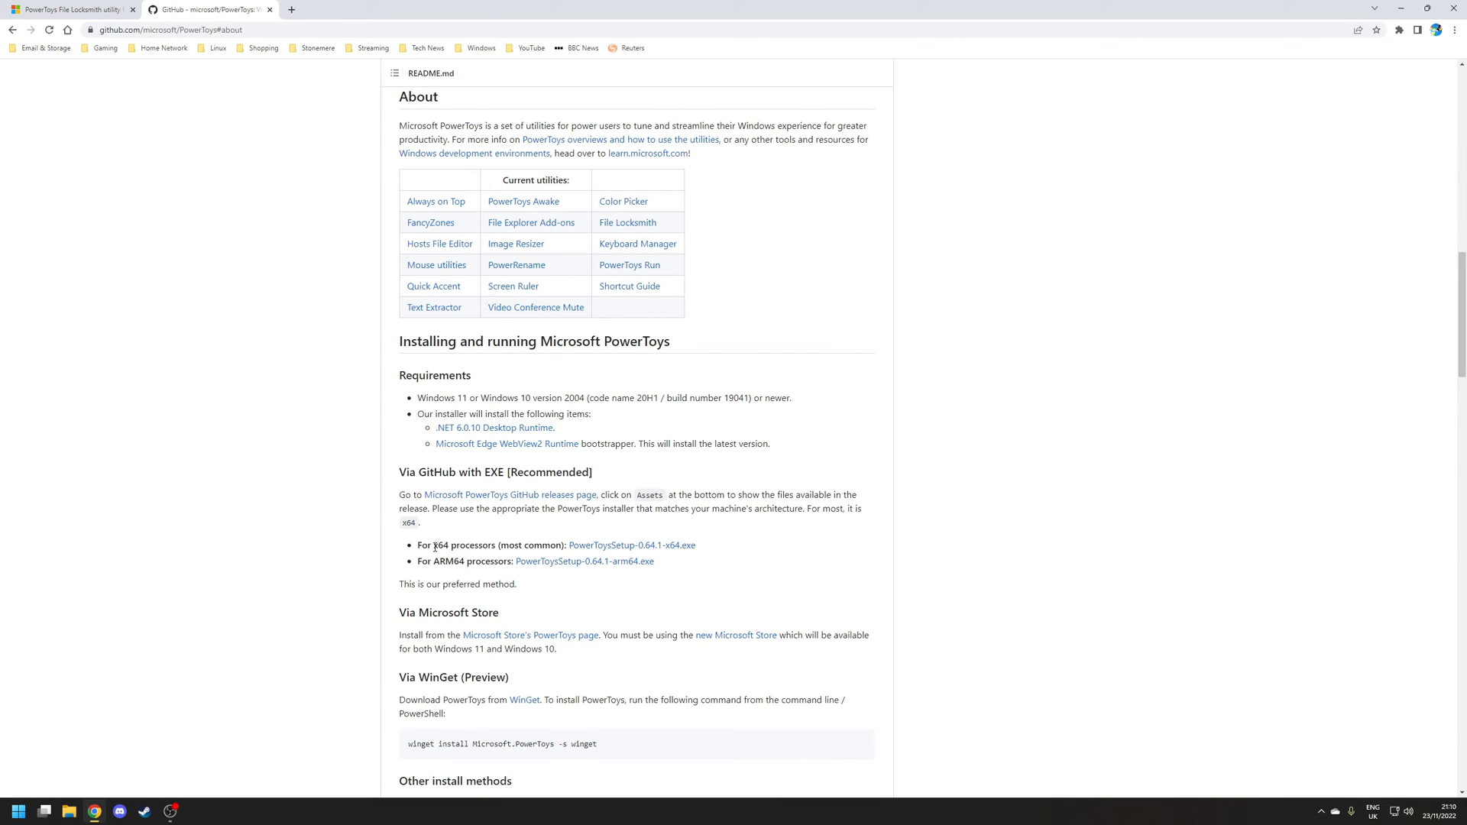
mouse_move(505, 547)
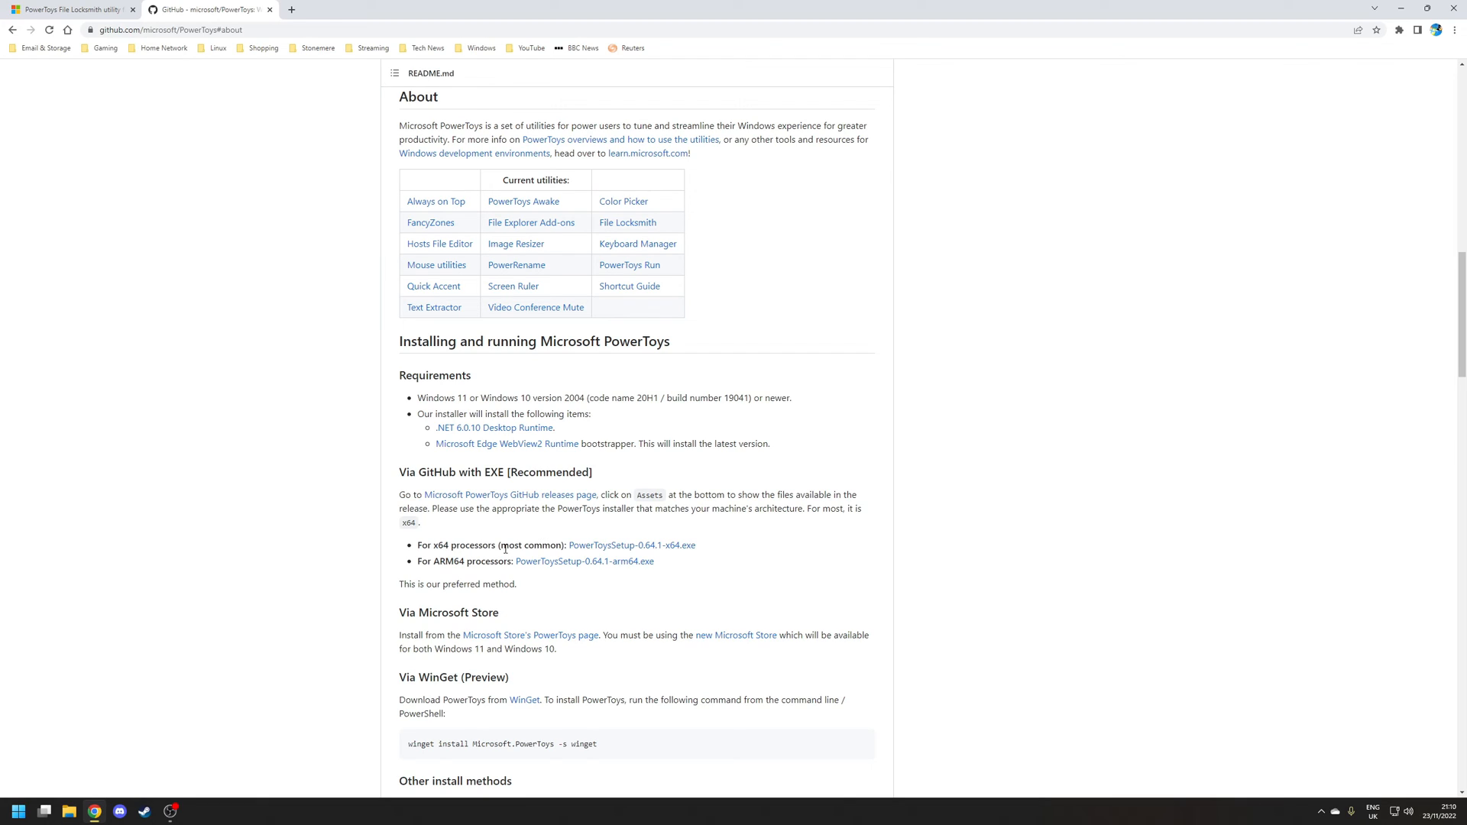
mouse_move(638, 550)
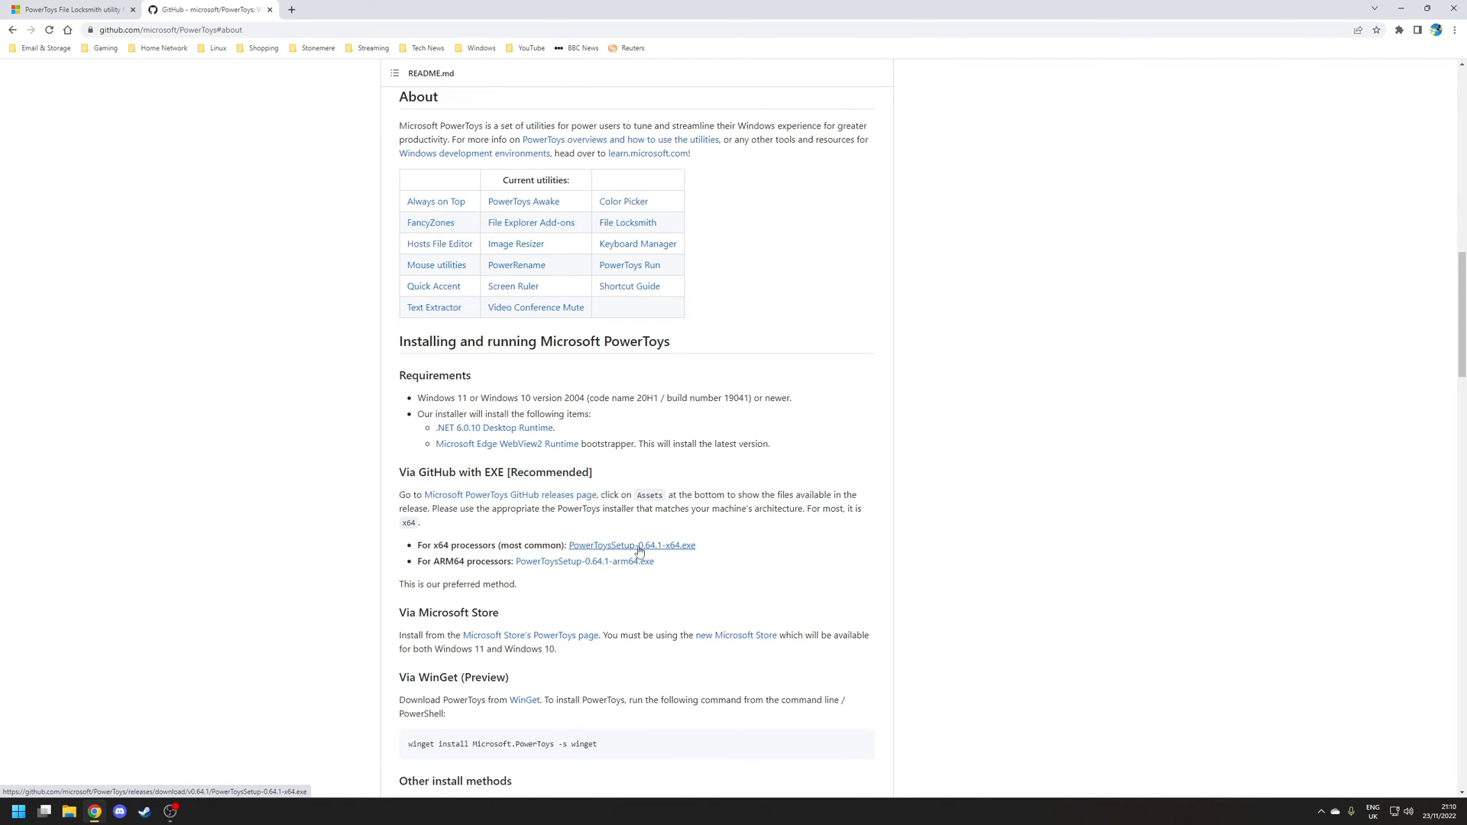
mouse_move(680, 552)
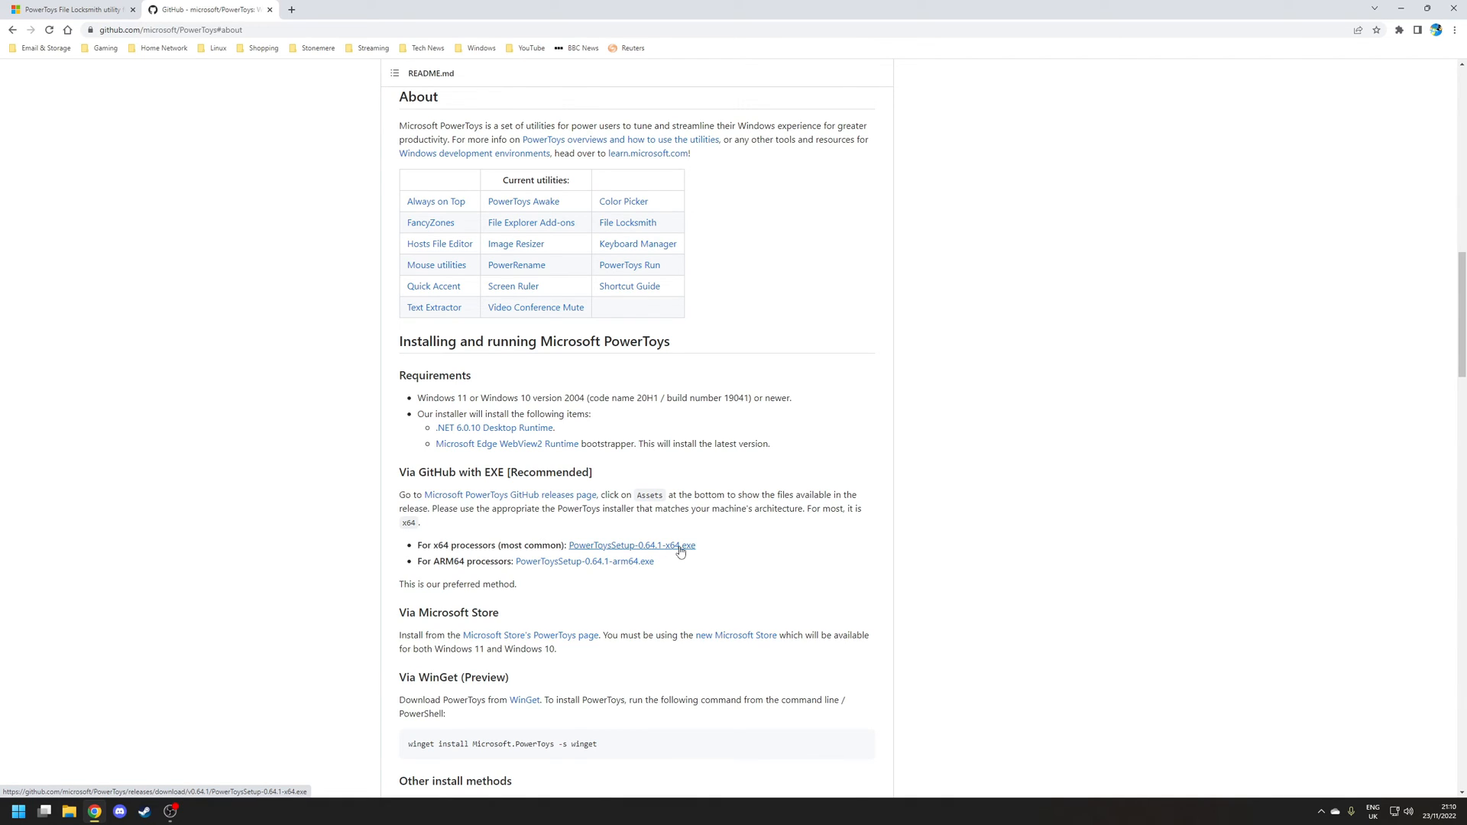
click(632, 545)
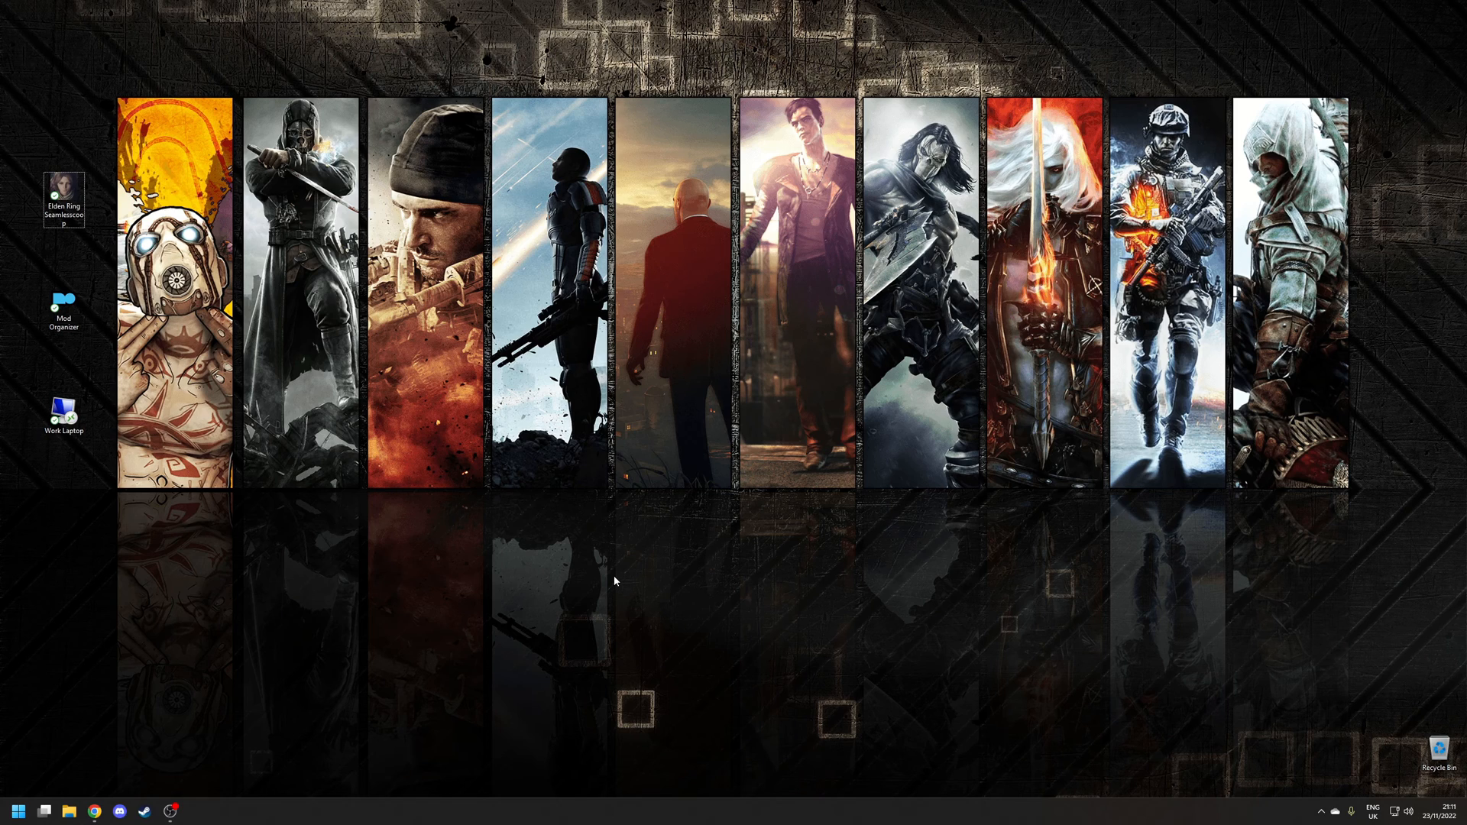
mouse_move(36, 754)
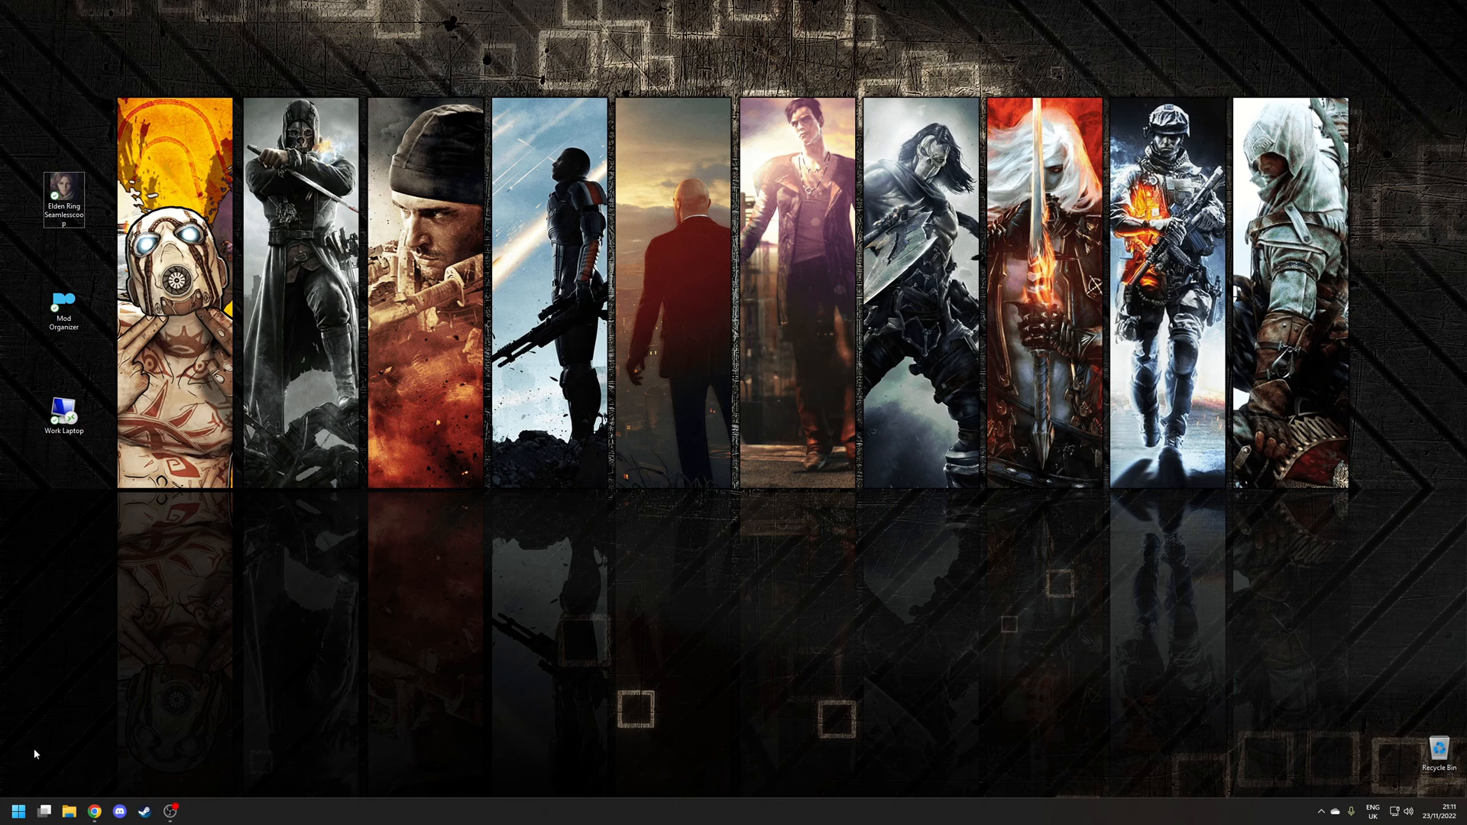
Launch File Explorer from the taskbar, showing its Home view
click(196, 810)
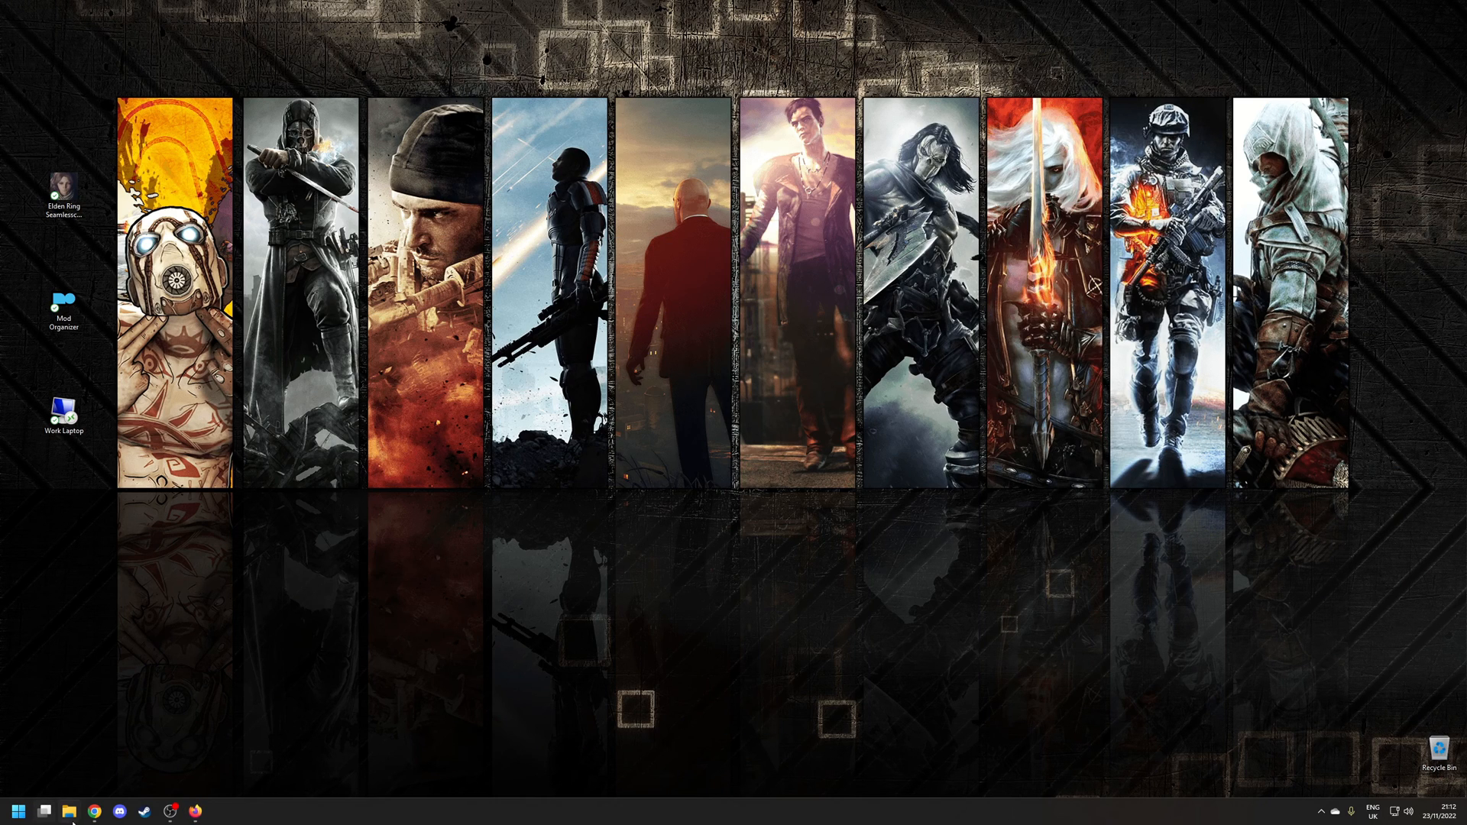
click(69, 809)
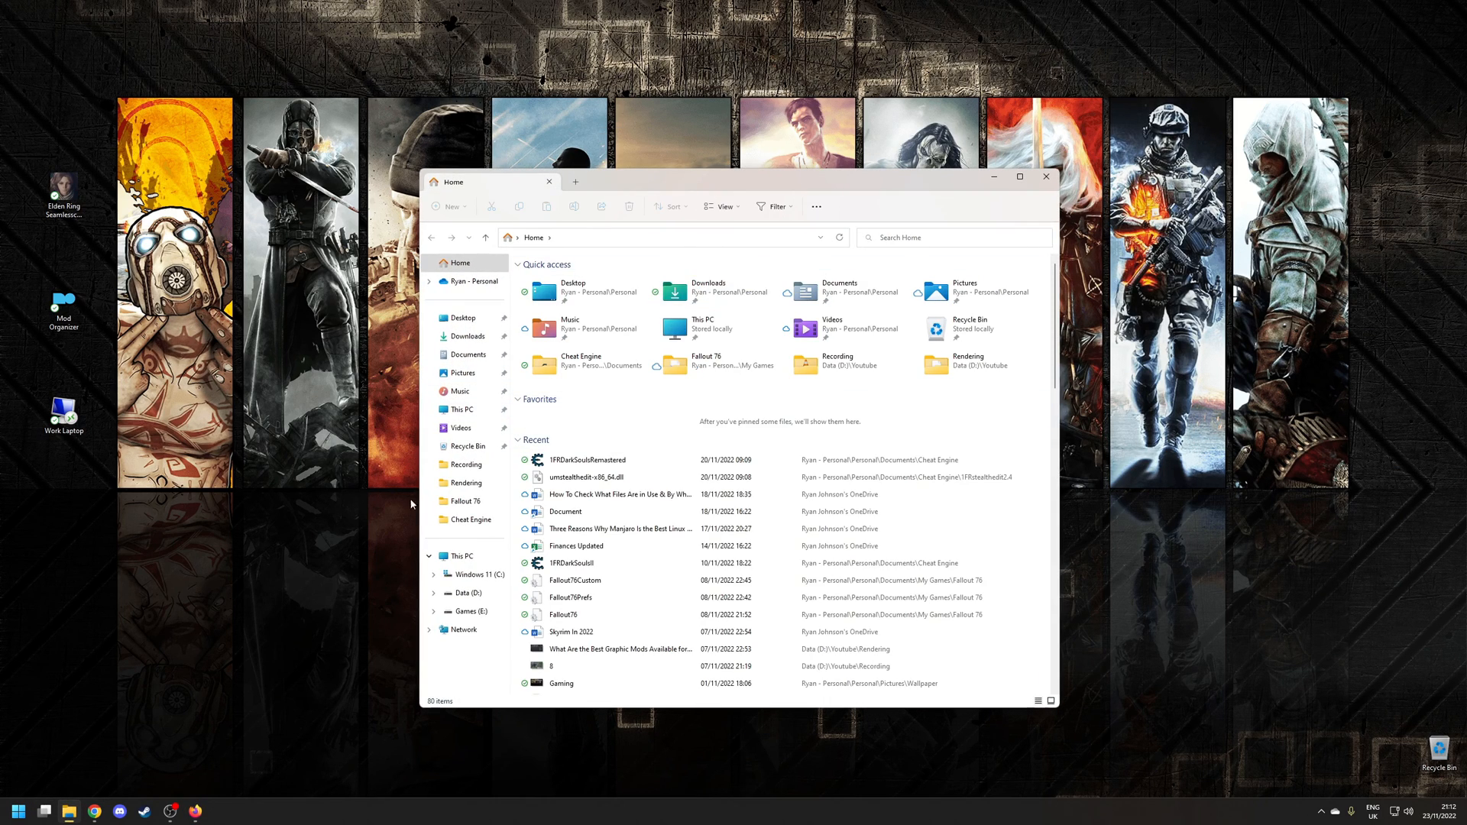
Navigate to This PC > C: > Program Files > Mozilla Firefox
click(462, 409)
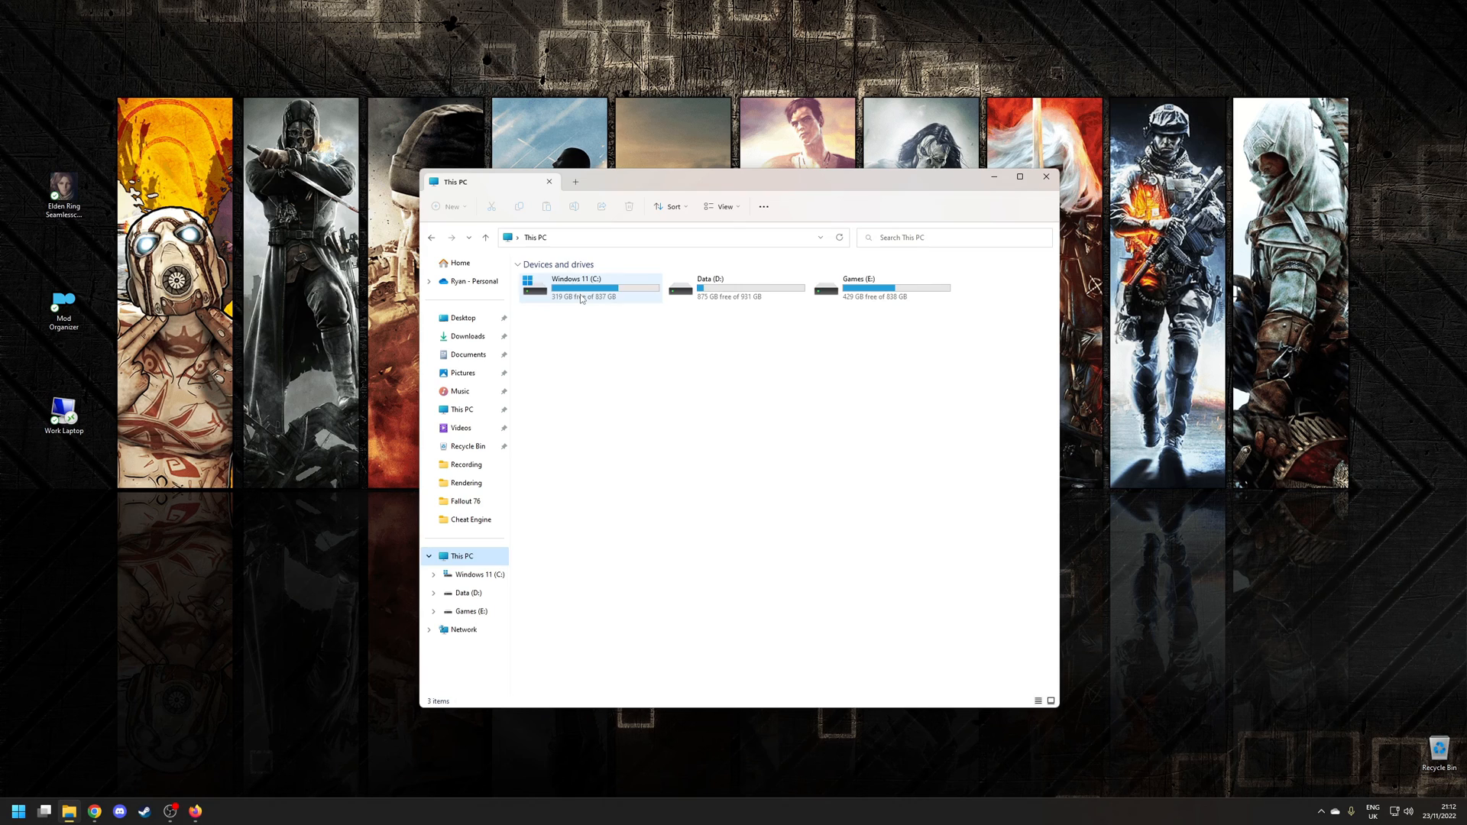
double_click(580, 288)
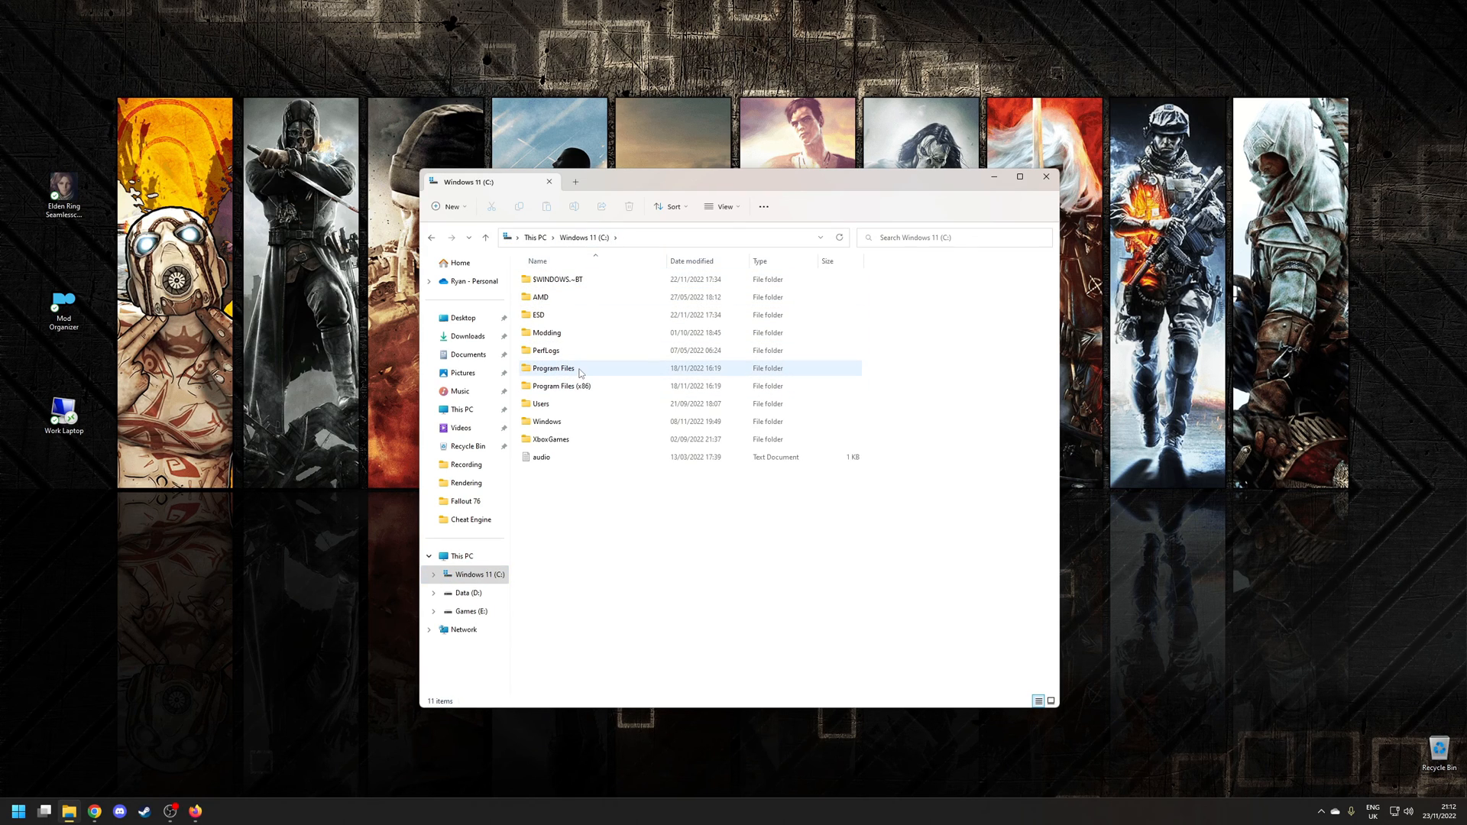
double_click(553, 369)
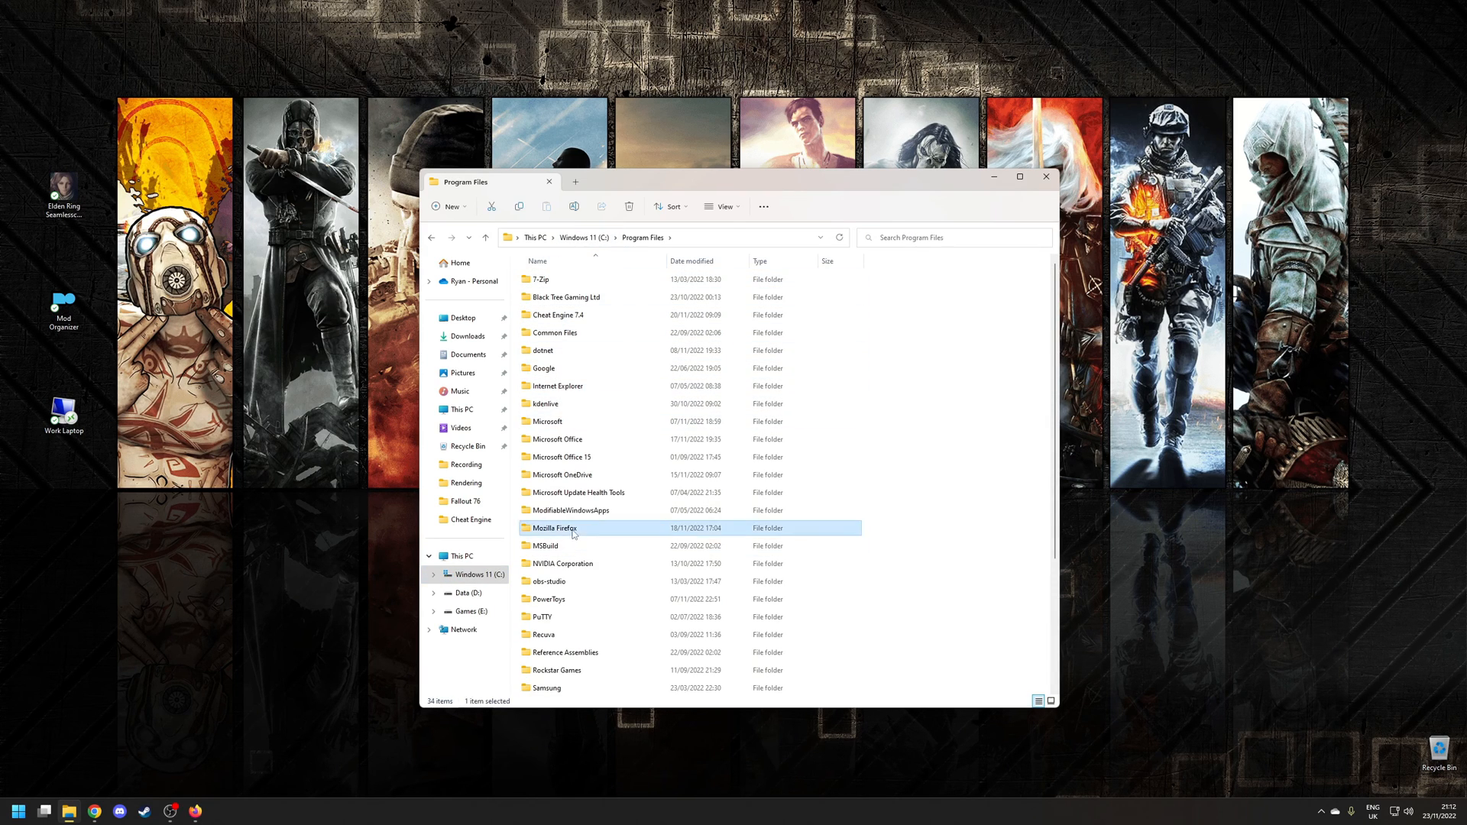
double_click(554, 528)
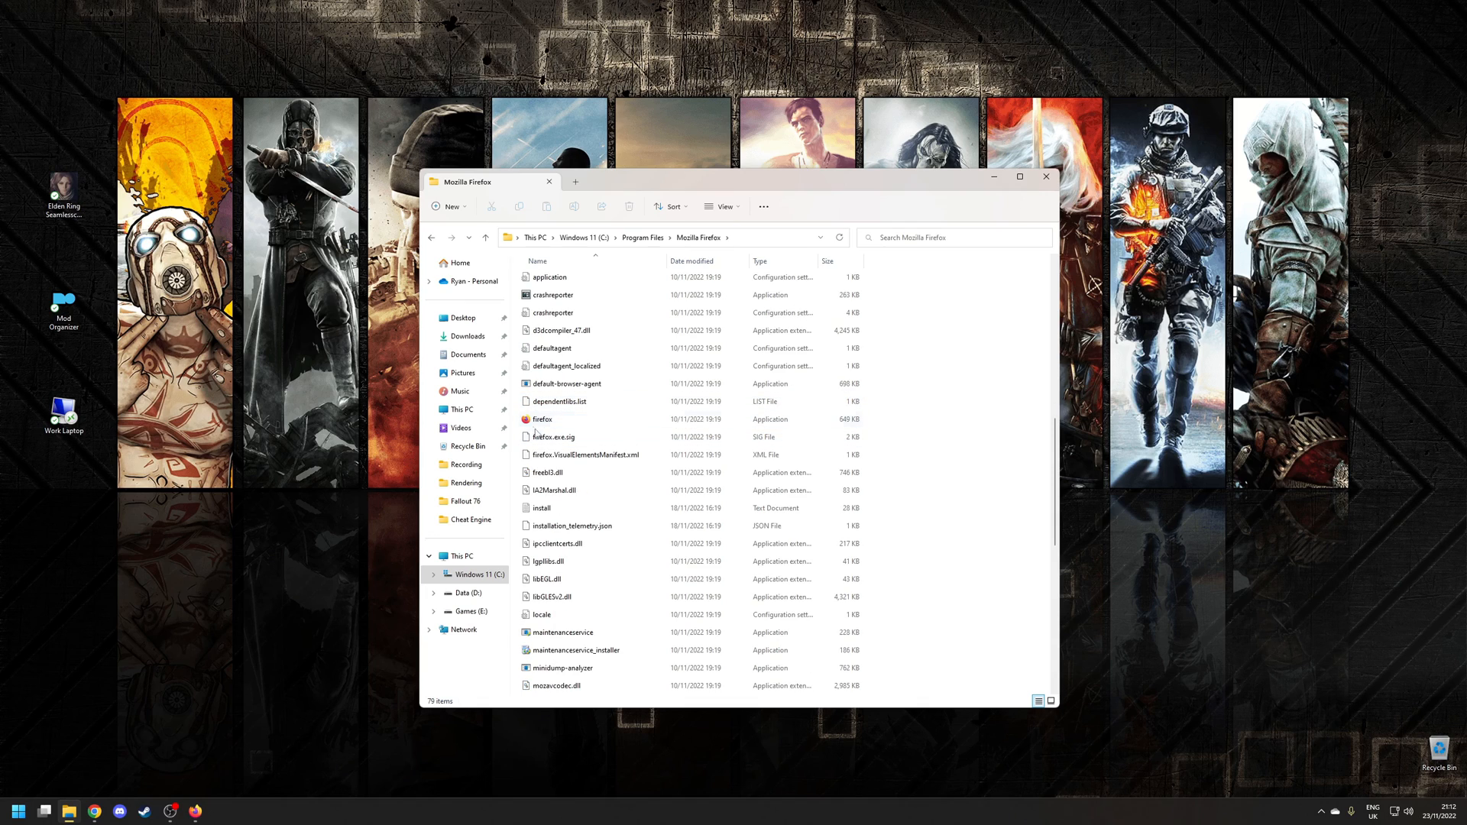
Try deleting firefox and cancel the File In Use warning
click(541, 418)
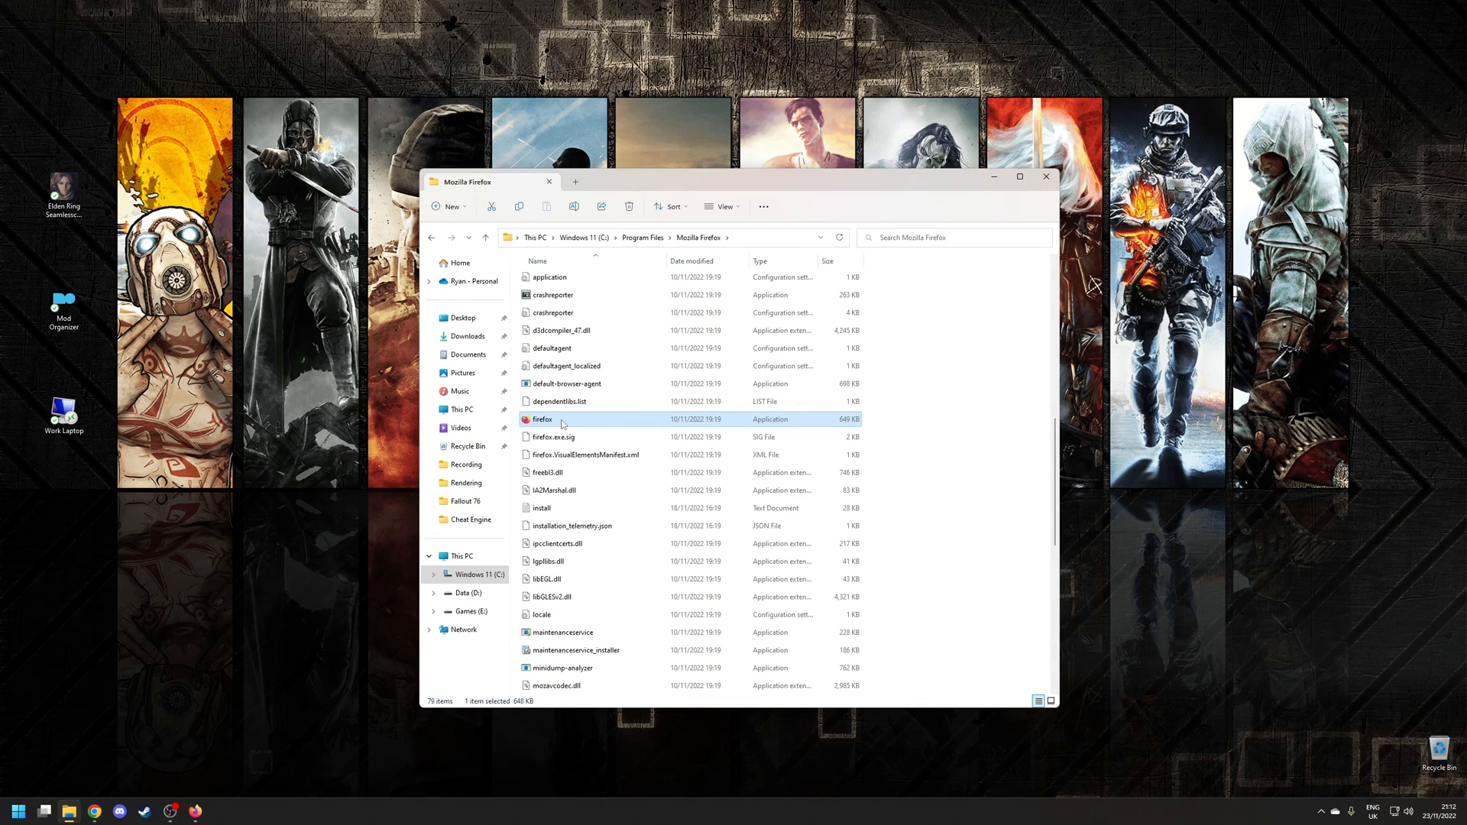
mouse_move(570, 420)
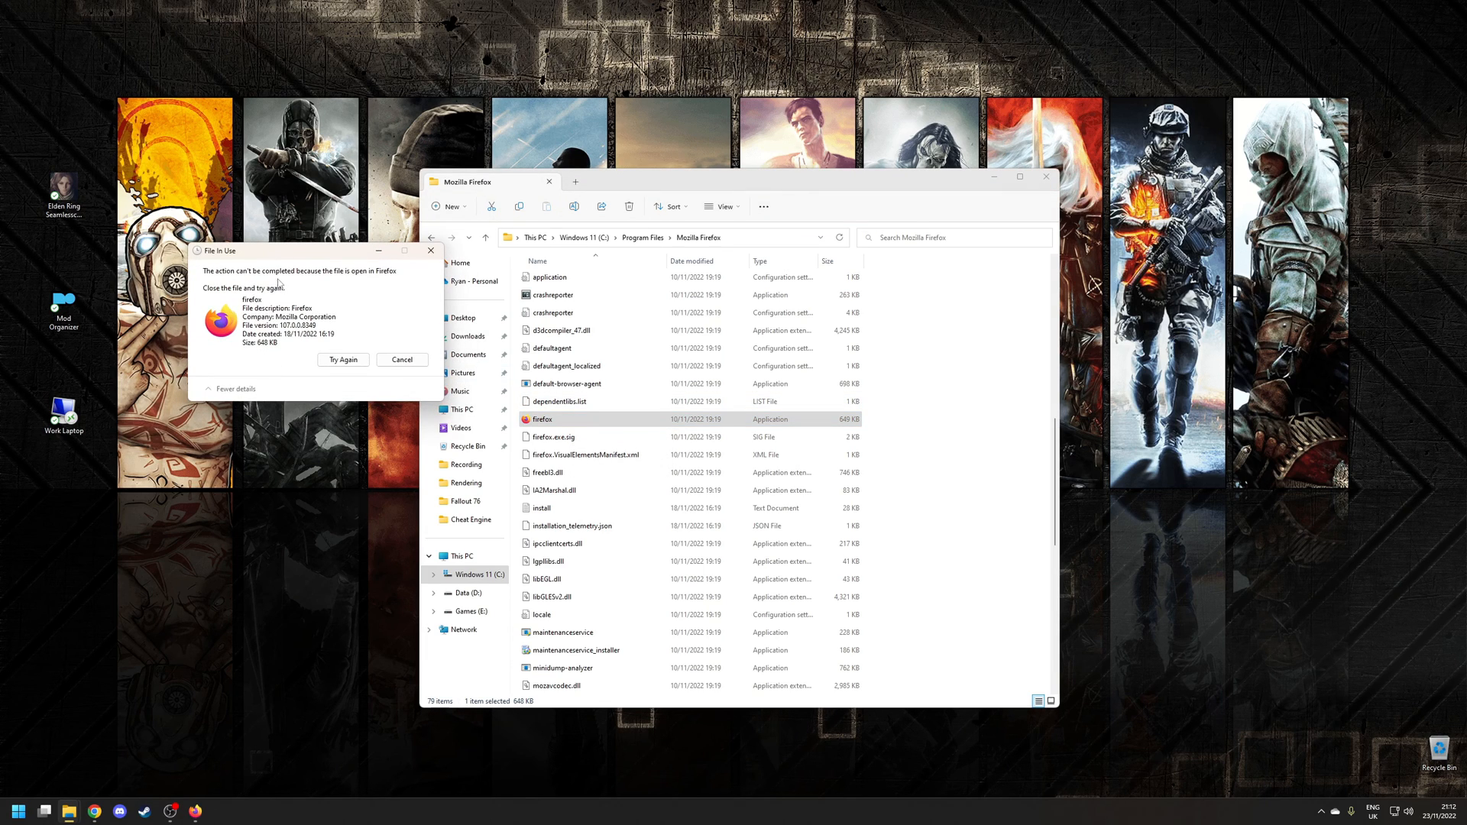
mouse_move(321, 289)
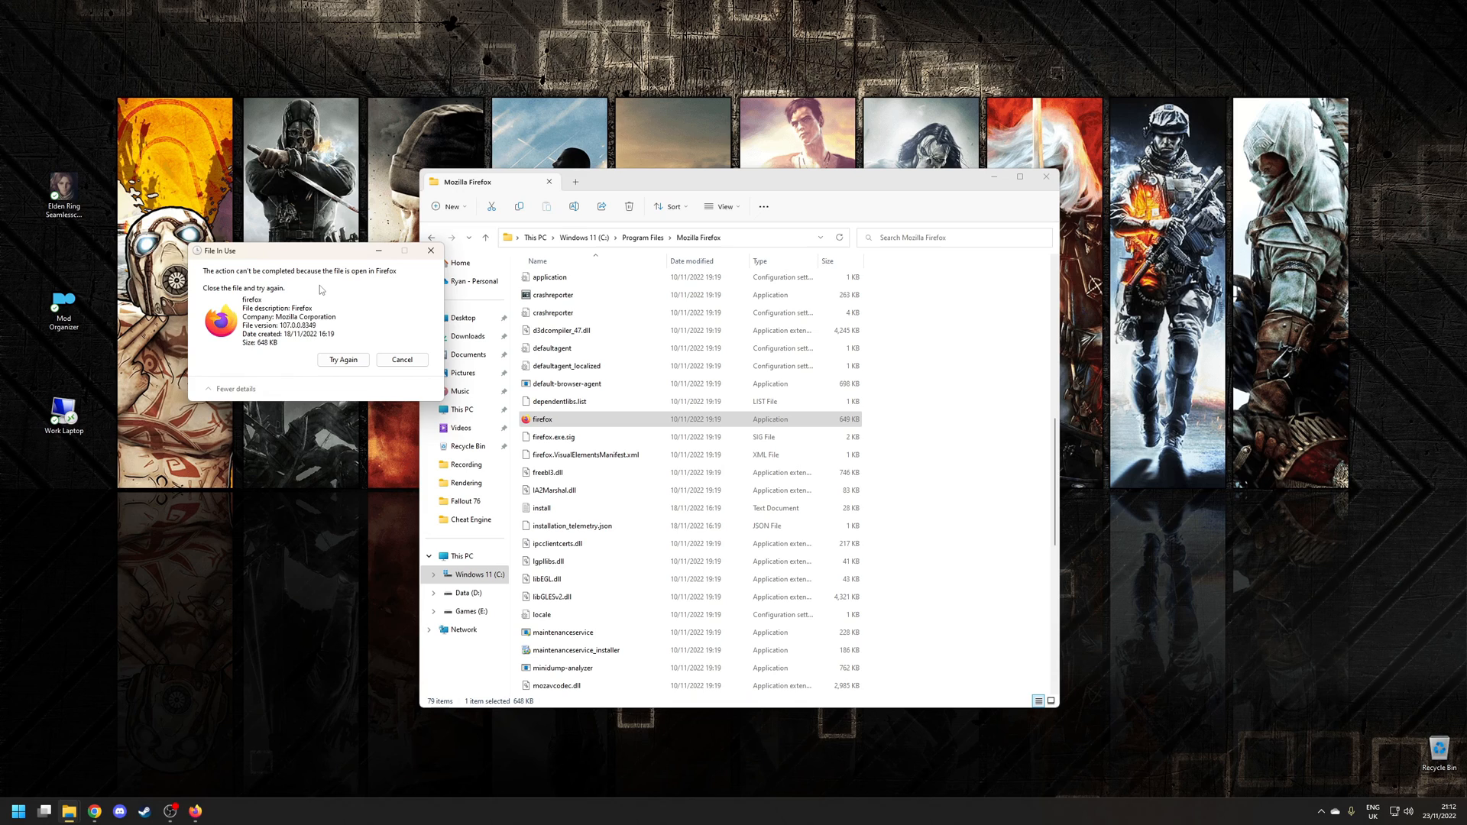
click(402, 359)
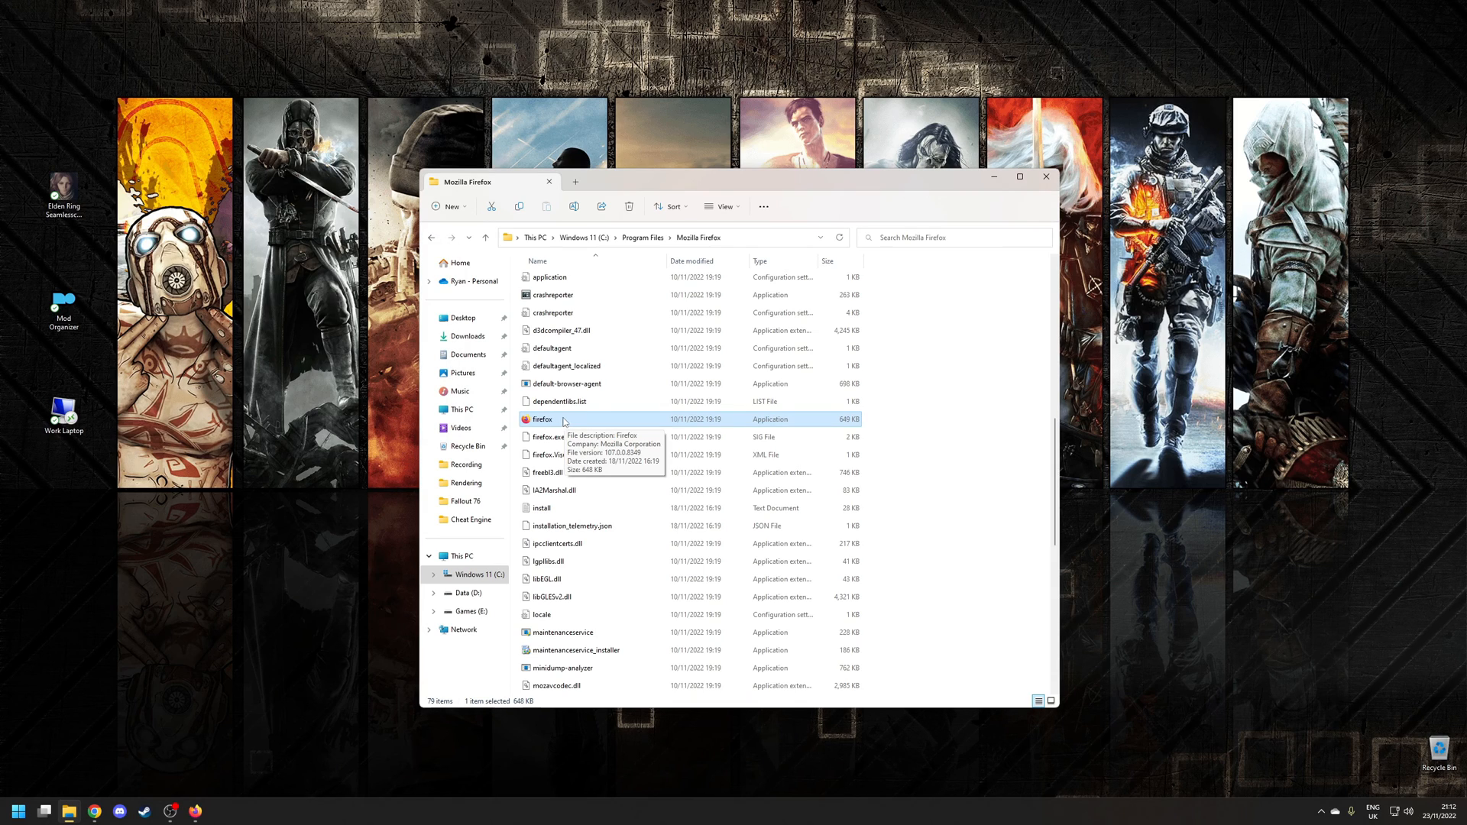
Run 'What's using this file?' on firefox and expand then collapse the first firefox.exe
right_click(542, 419)
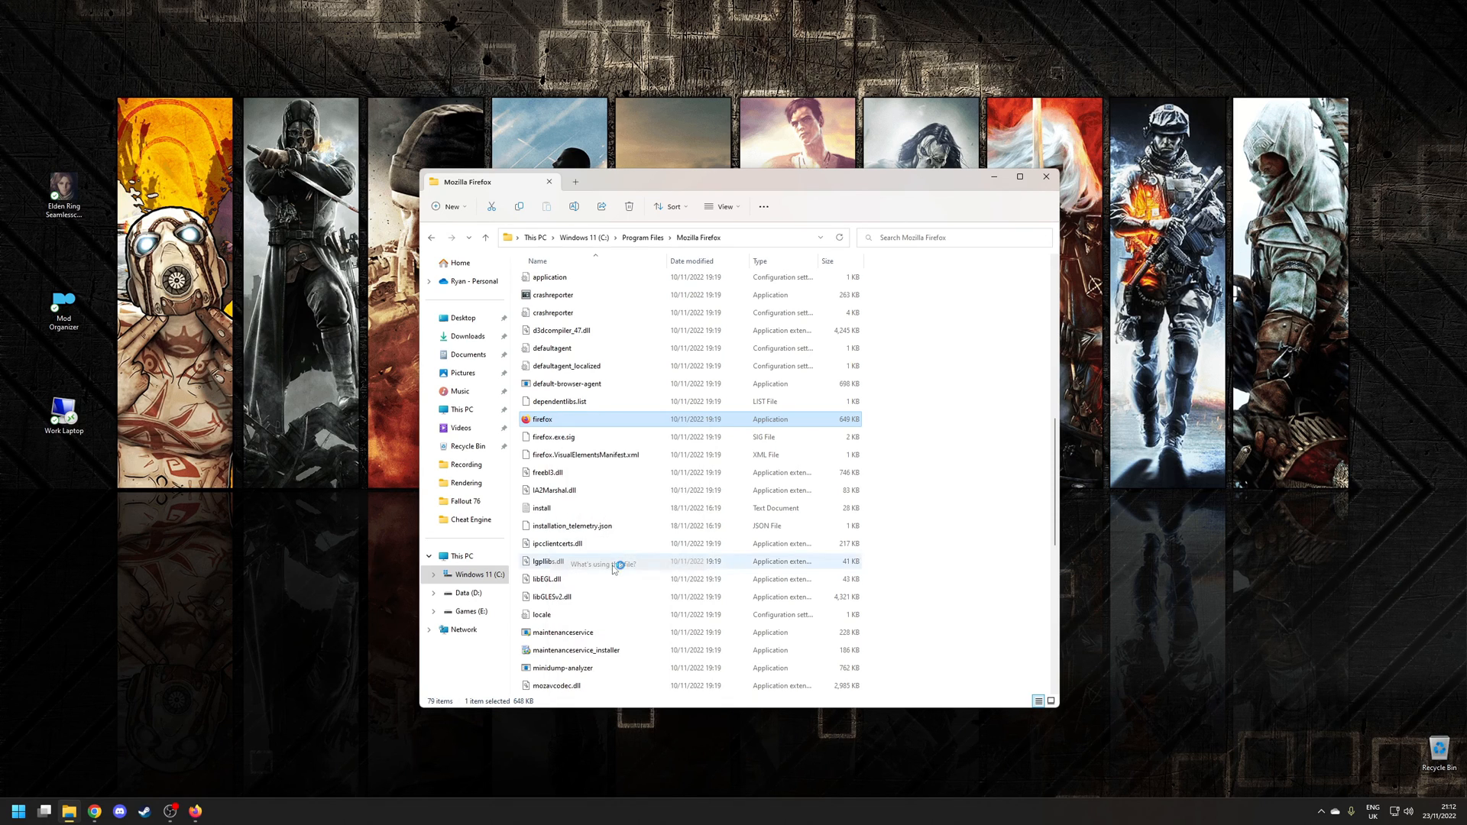
click(609, 565)
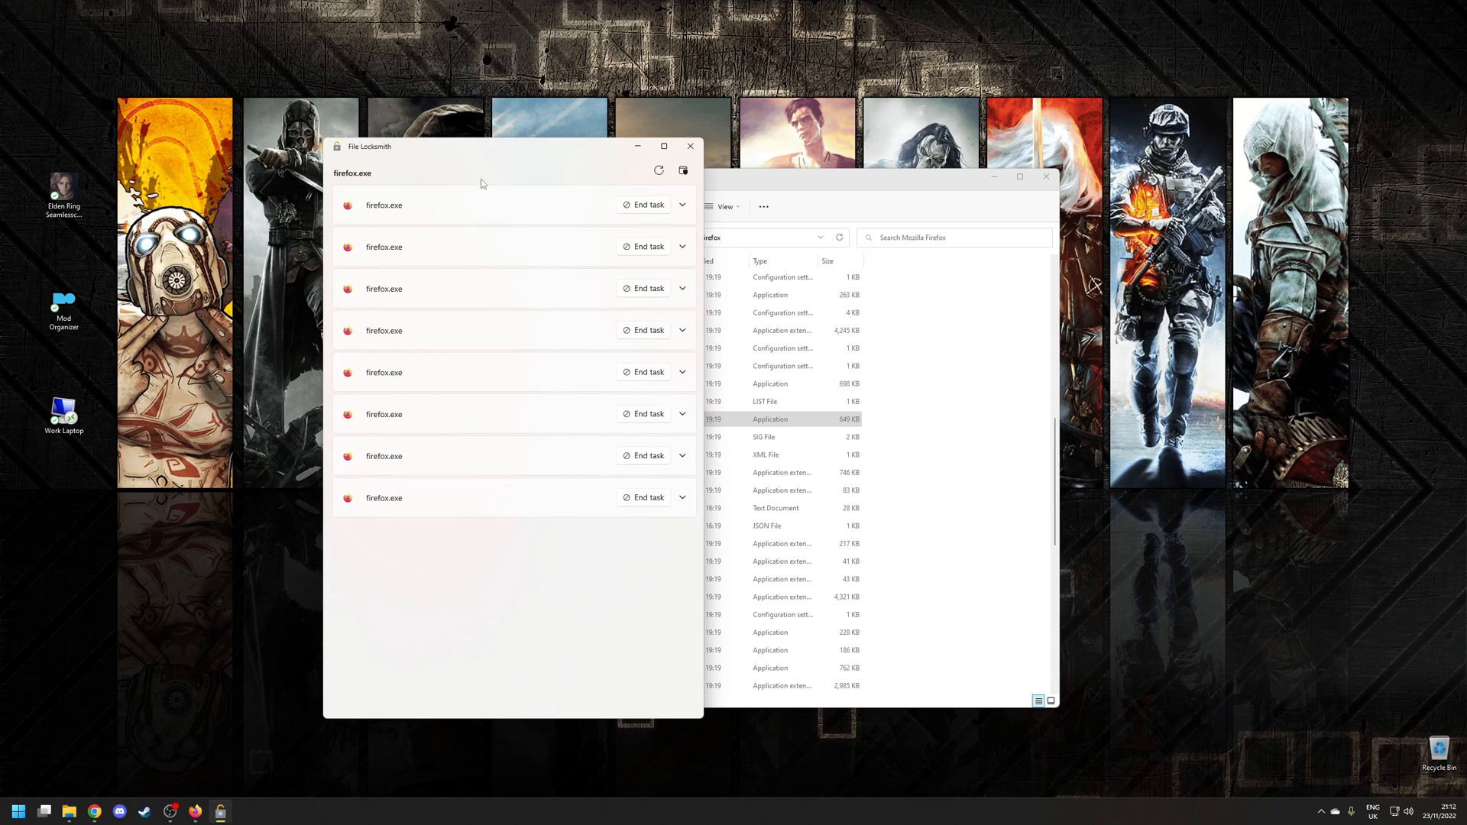
mouse_move(547, 573)
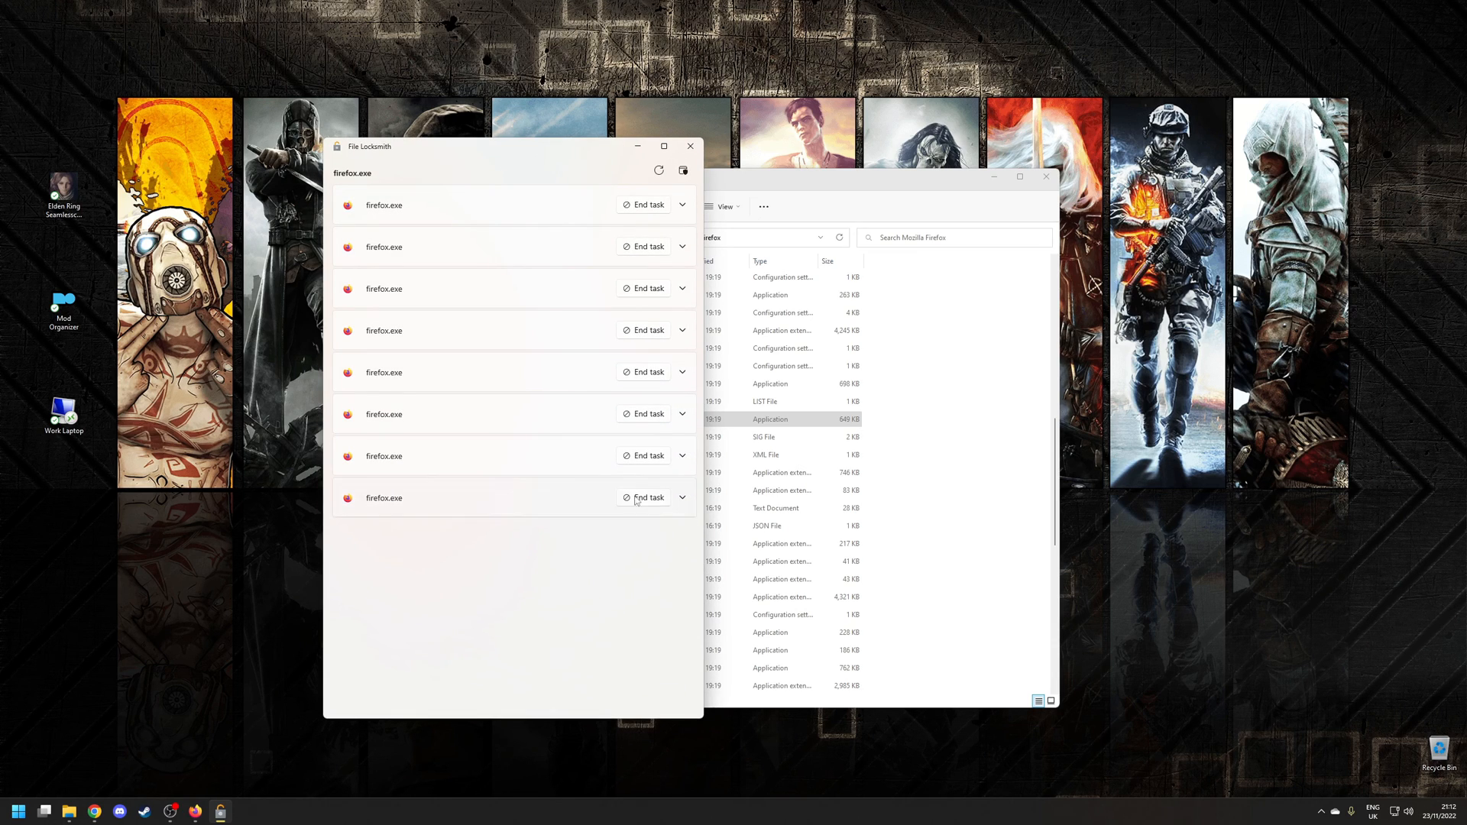
click(682, 205)
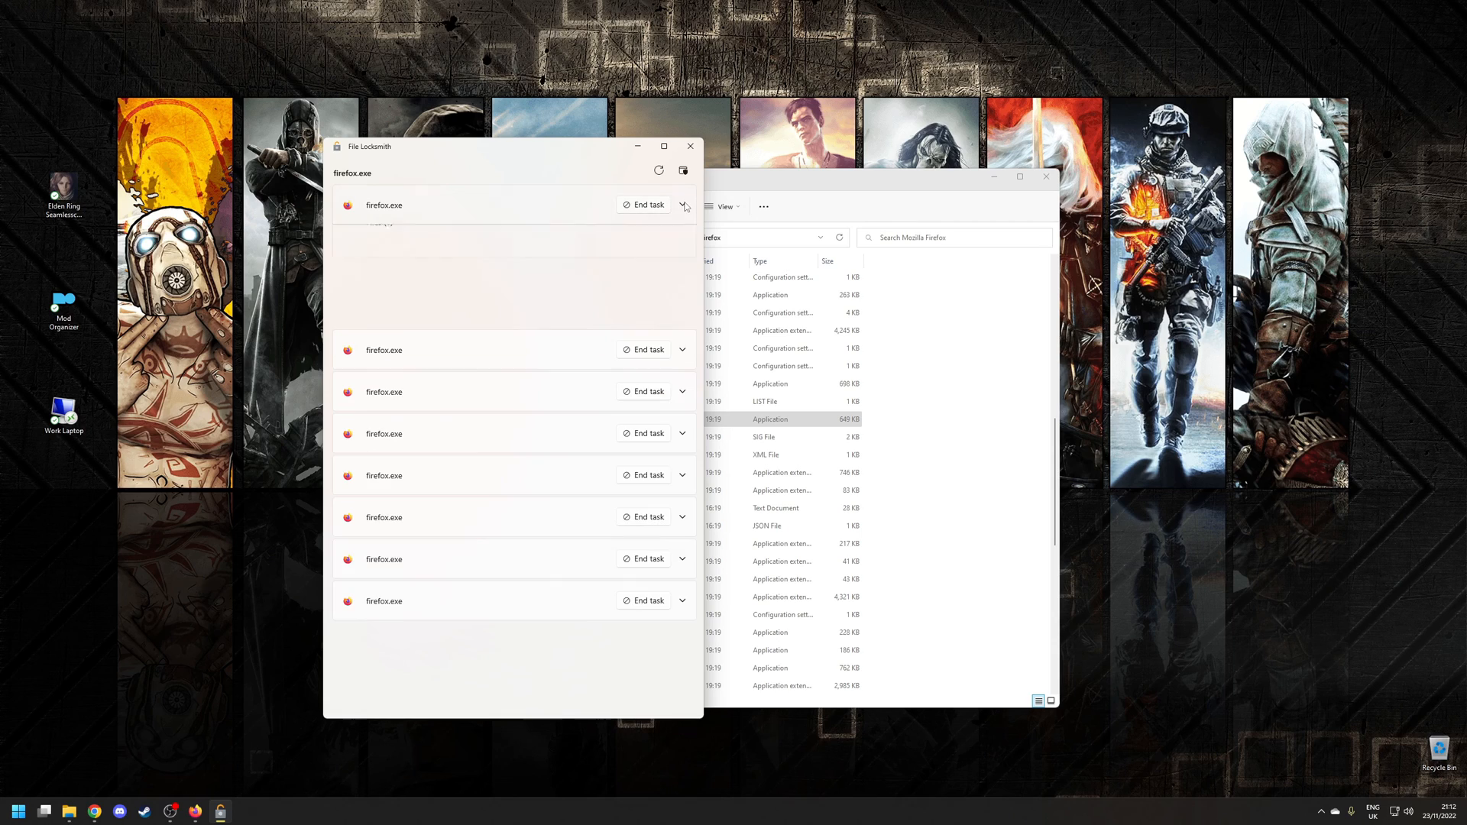
click(684, 207)
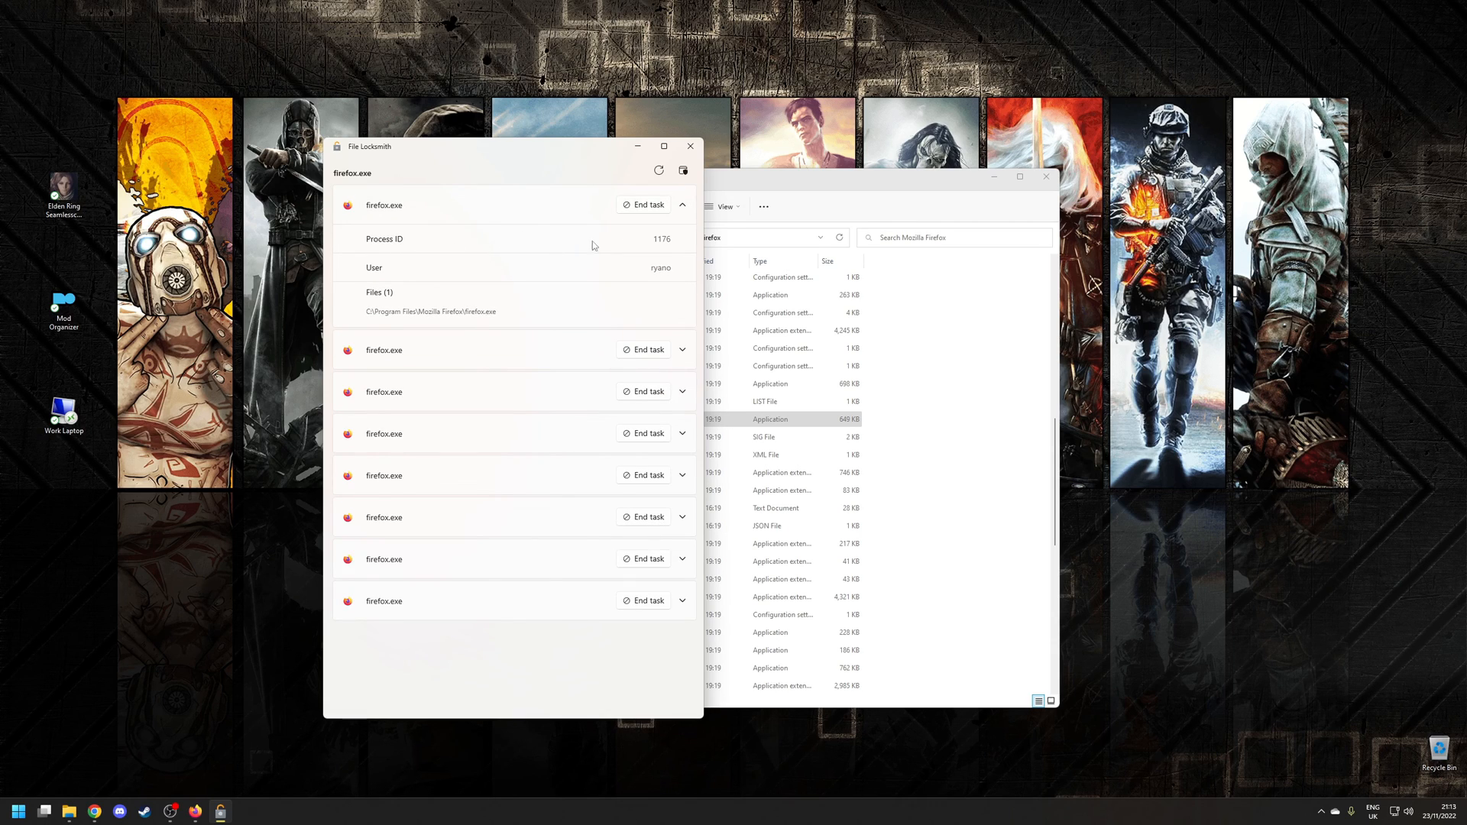
mouse_move(675, 275)
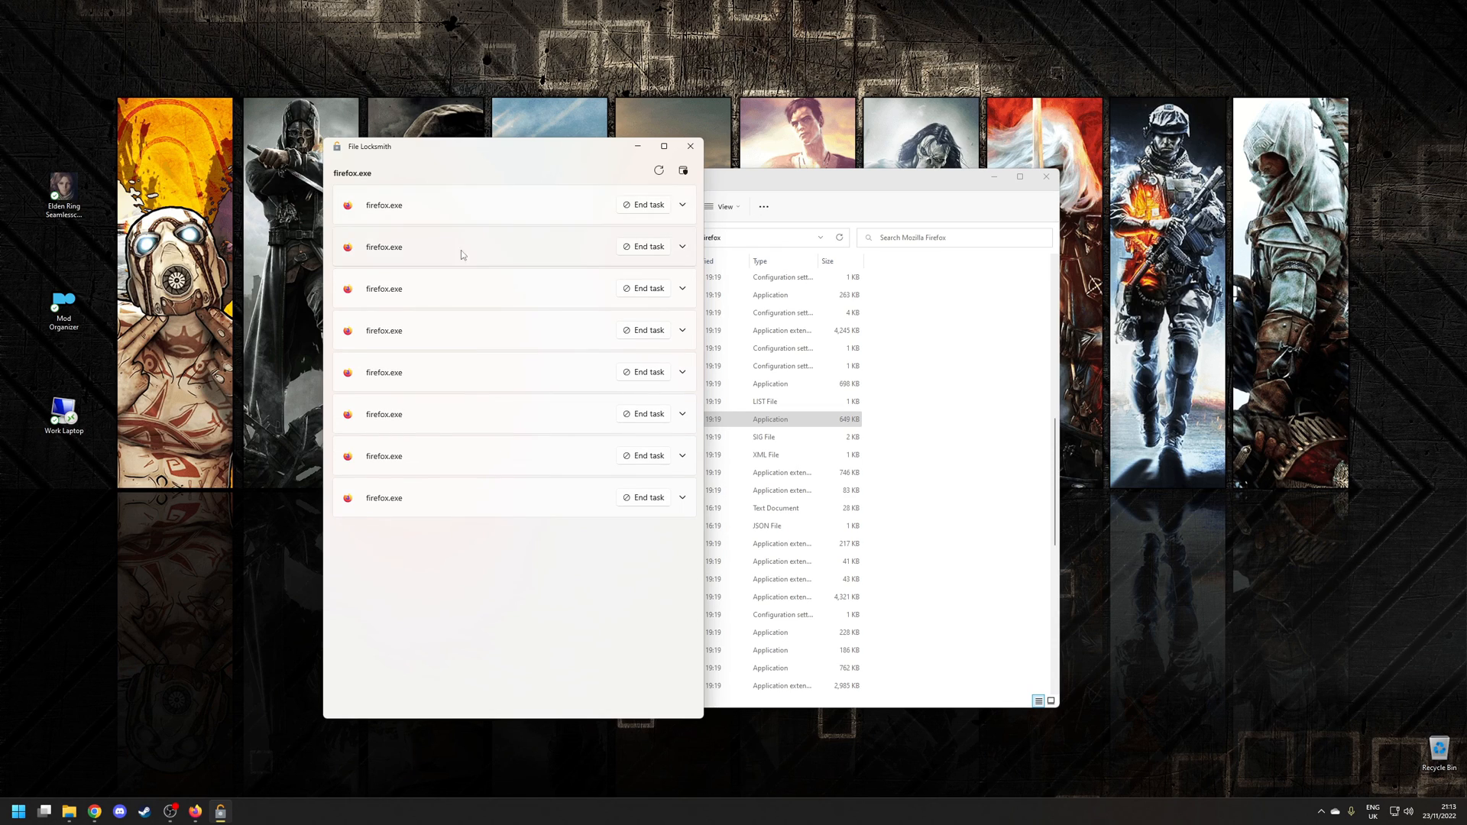
mouse_move(523, 168)
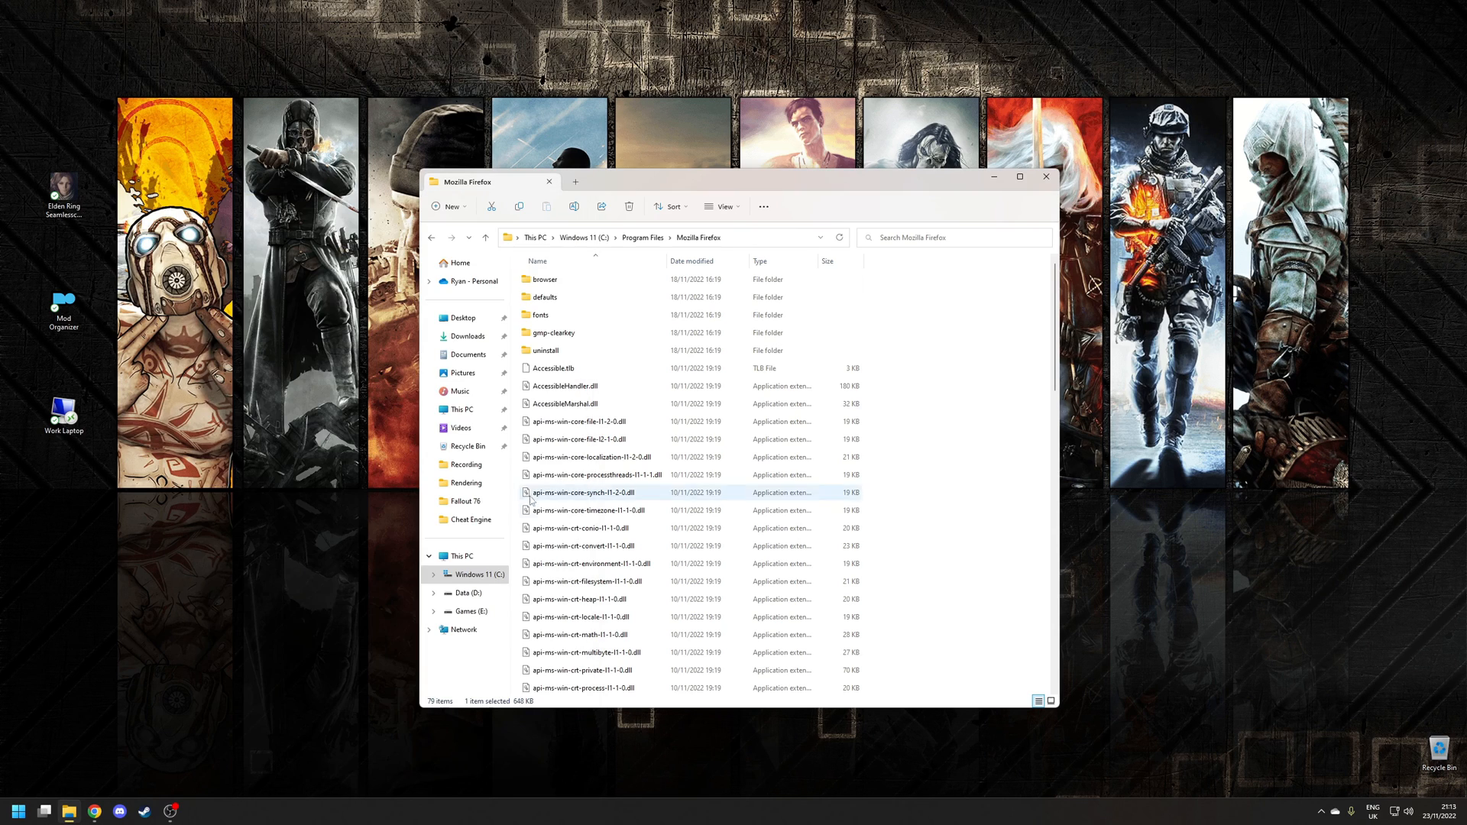
Scroll the Mozilla Firefox folder down to the firefox file
scroll(down, 3)
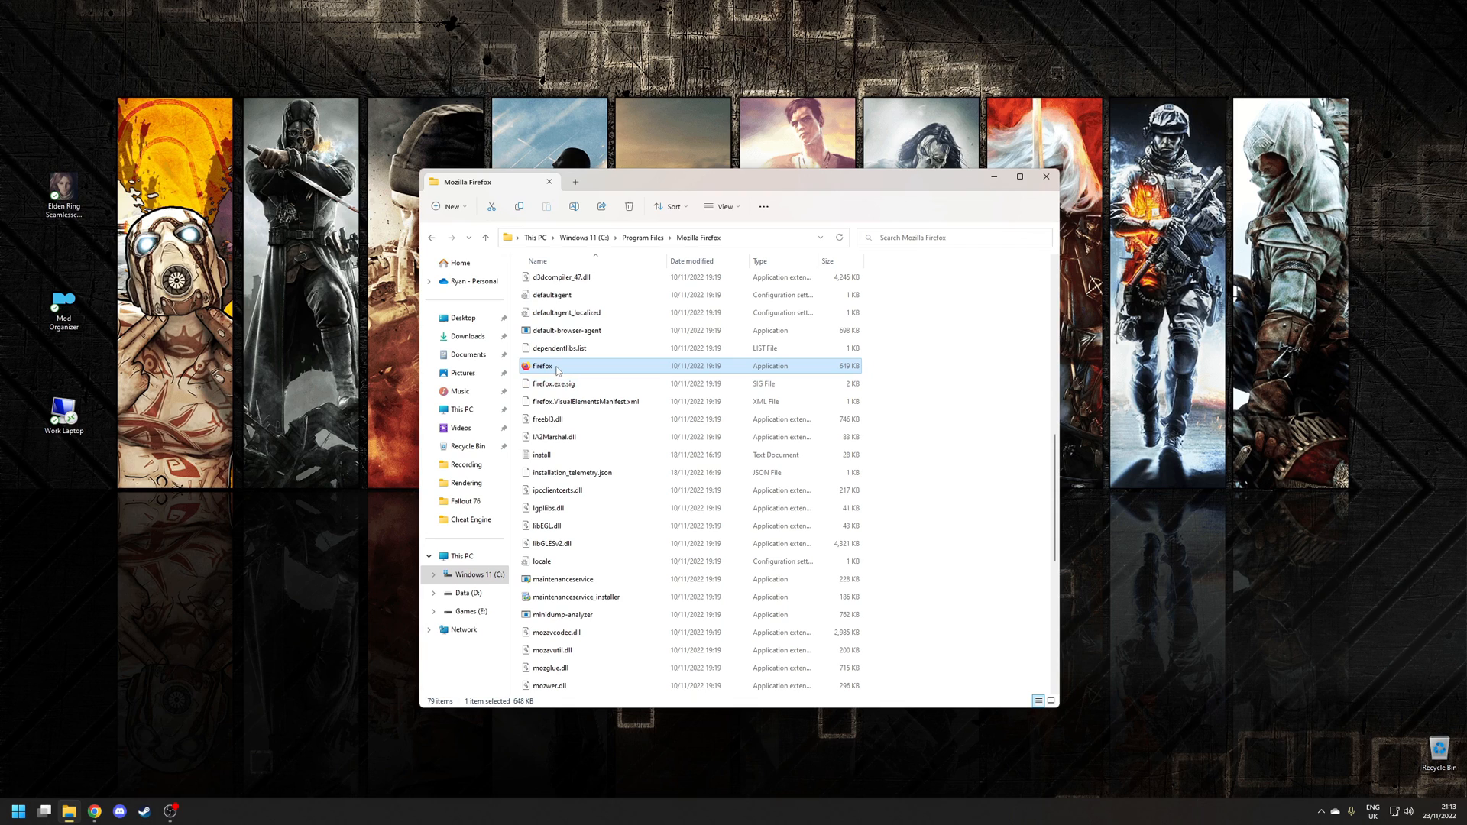